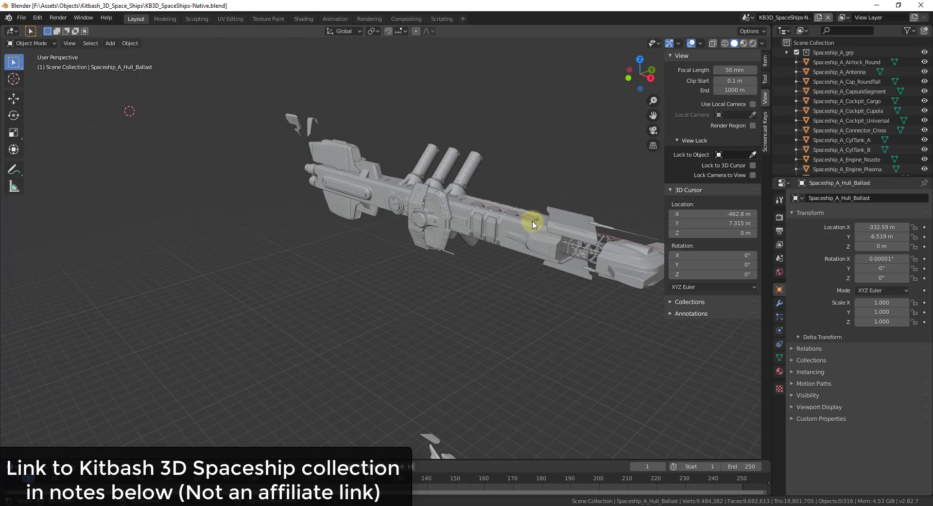
Orbit and zoom around the spaceship hull to inspect it and the nearby kitbash ships.
{"action": "left_click_drag", "start_coordinate": [533, 225], "coordinate": [514, 216]}
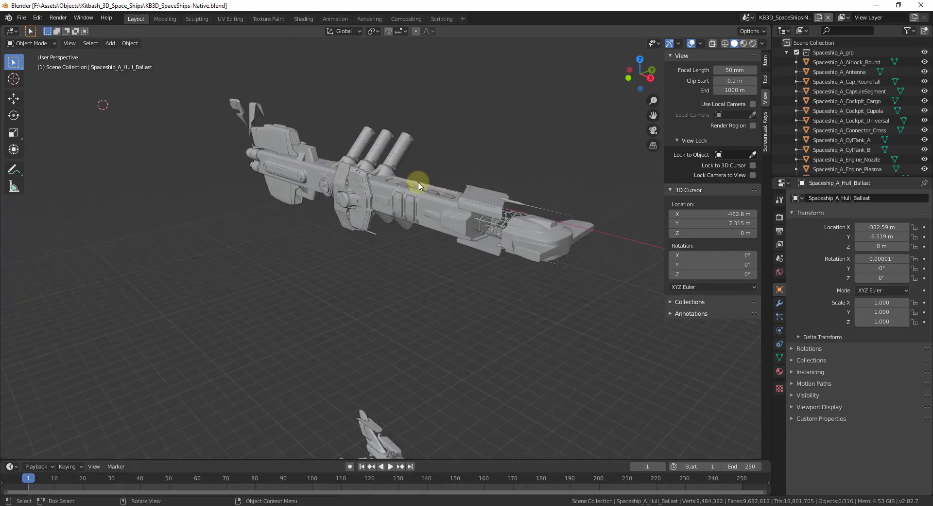
{"action": "left_click_drag", "start_coordinate": [417, 185], "coordinate": [280, 134]}
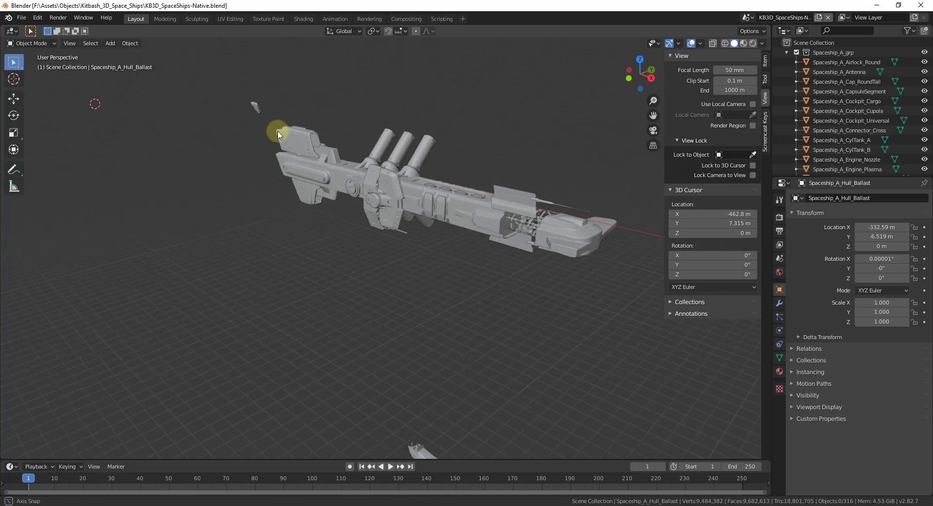
{"action": "left_click_drag", "start_coordinate": [280, 134], "coordinate": [481, 212]}
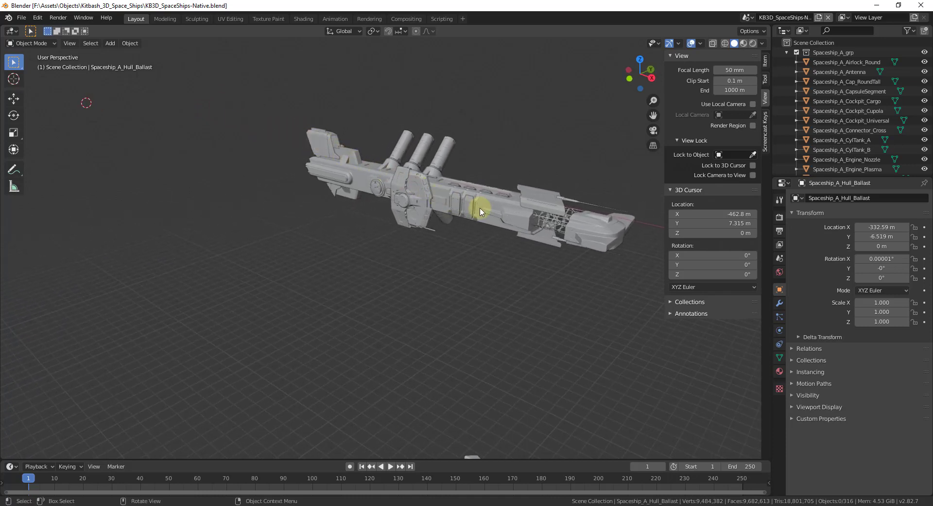
{"action": "left_click_drag", "start_coordinate": [480, 212], "coordinate": [354, 194]}
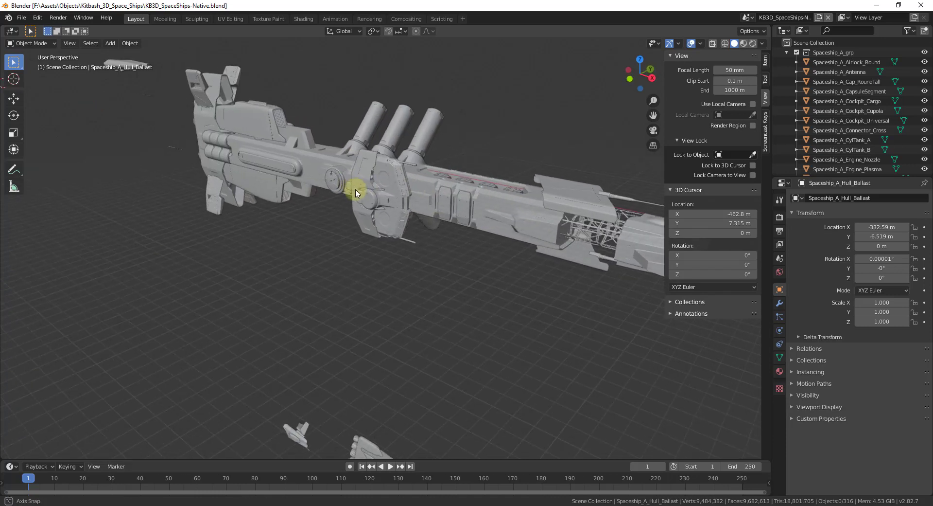
{"action": "left_click_drag", "start_coordinate": [357, 190], "coordinate": [342, 154]}
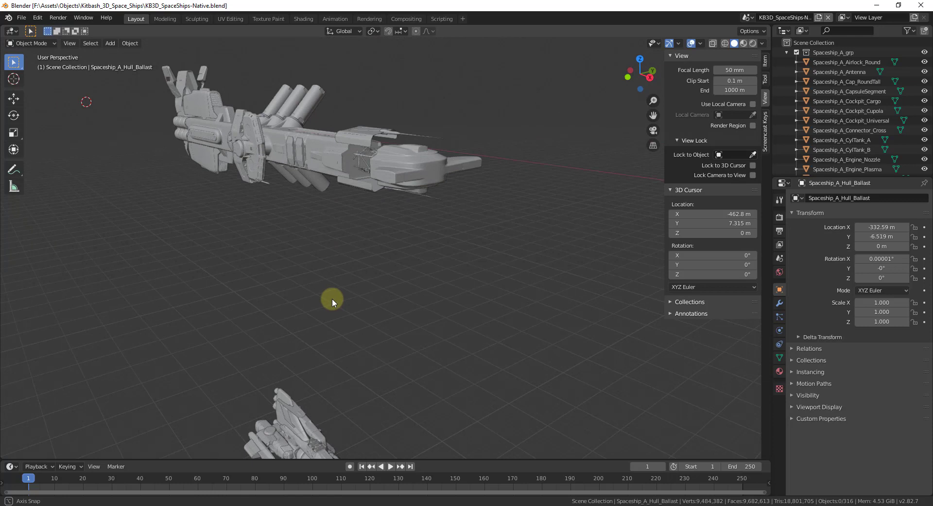
{"action": "left_click_drag", "start_coordinate": [333, 301], "coordinate": [412, 296]}
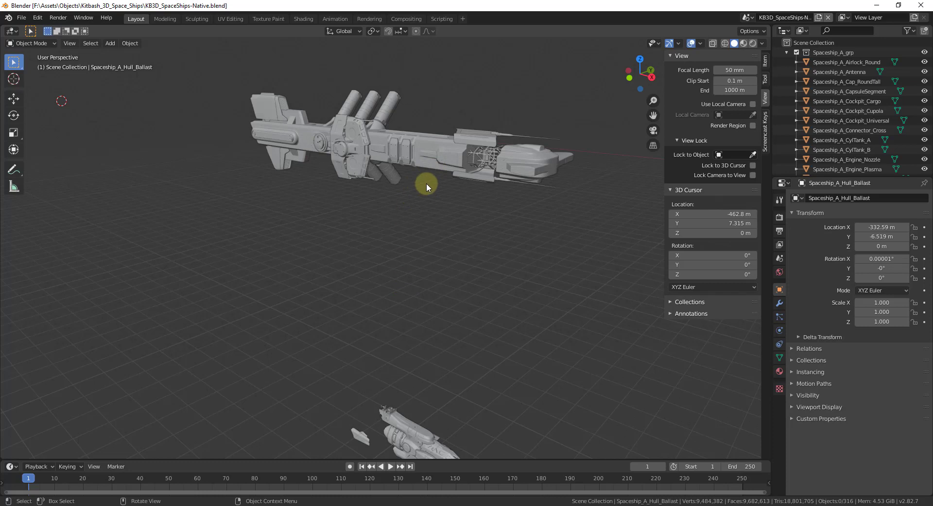
{"action": "mouse_move", "coordinate": [483, 249]}
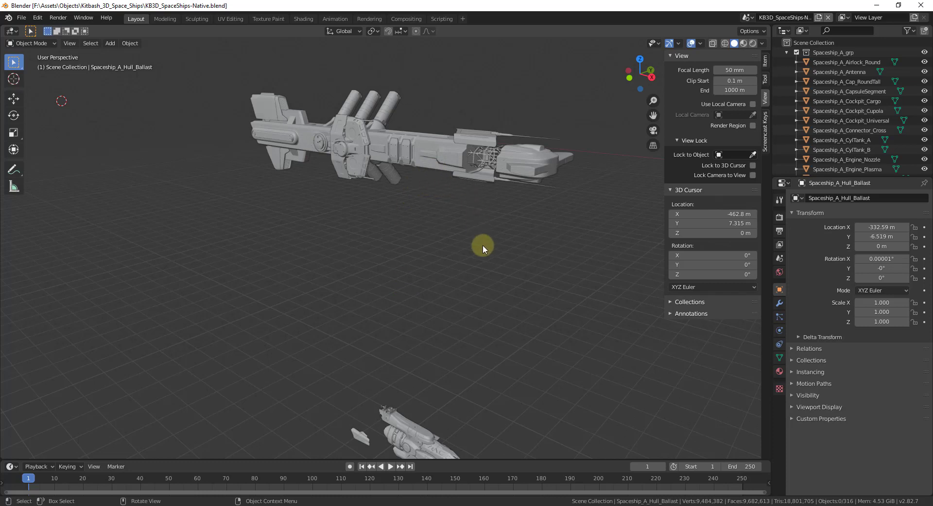
{"action": "mouse_move", "coordinate": [243, 202]}
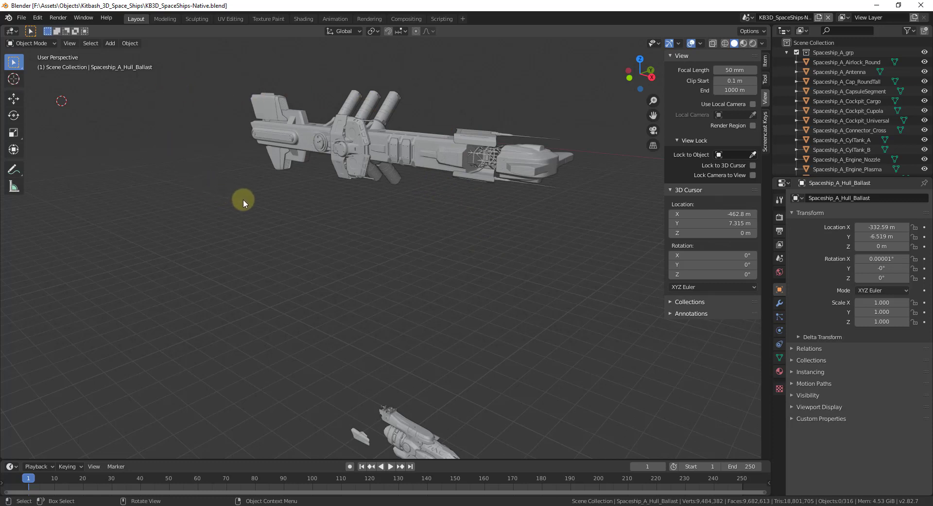
{"action": "mouse_move", "coordinate": [308, 171]}
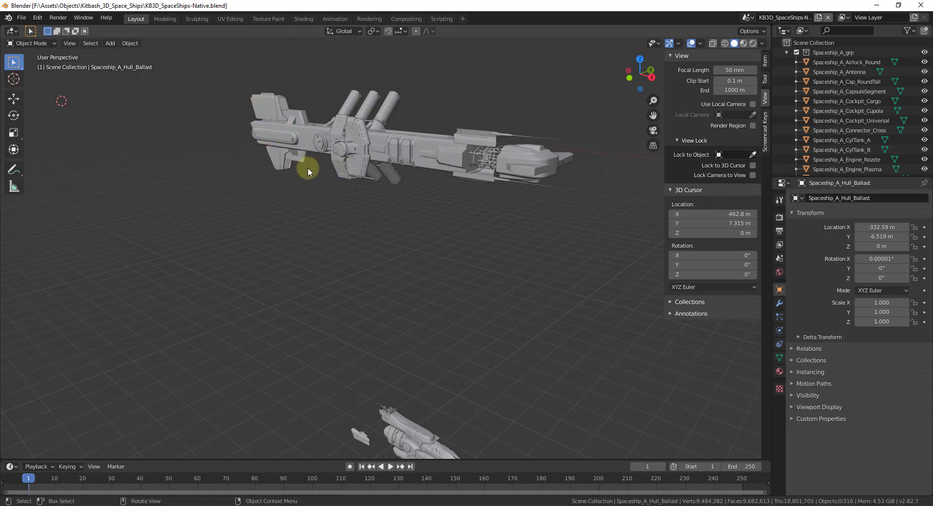
{"action": "mouse_move", "coordinate": [442, 182]}
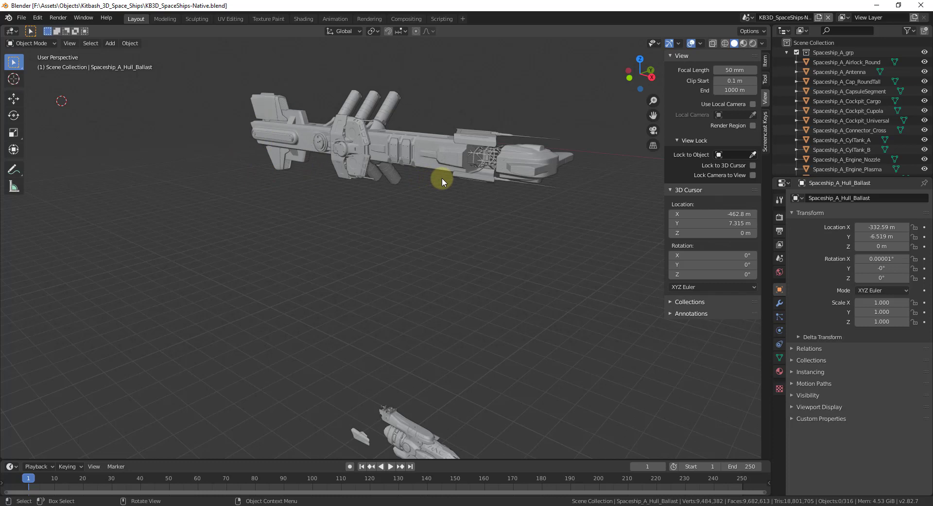
{"action": "left_click_drag", "start_coordinate": [442, 182], "coordinate": [430, 118]}
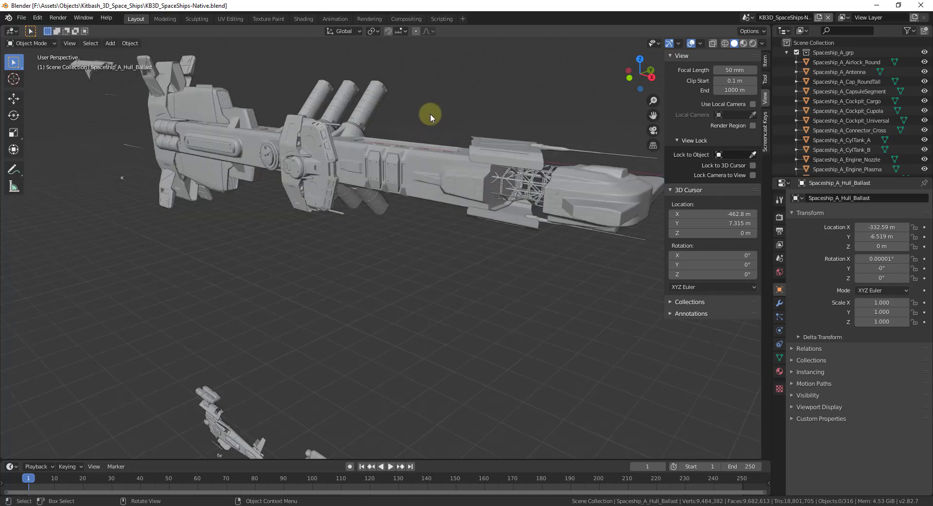
{"action": "mouse_move", "coordinate": [439, 181]}
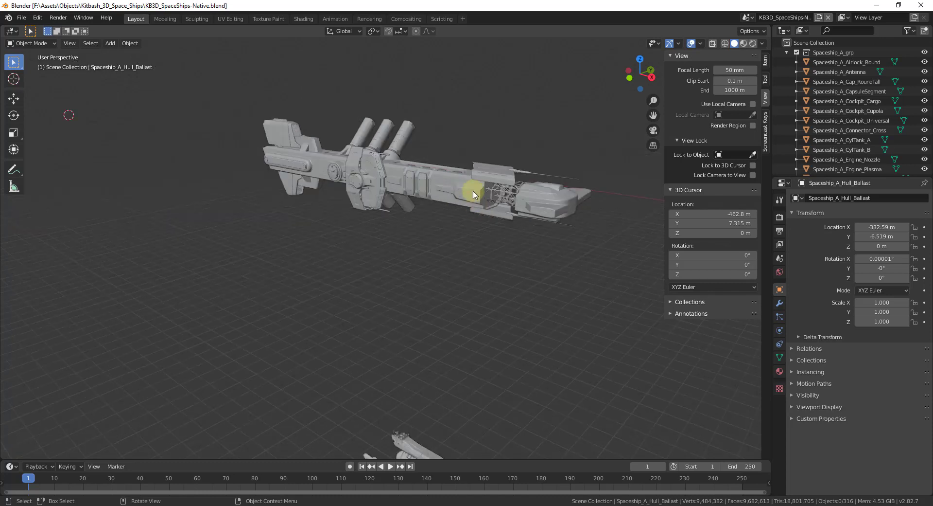
{"action": "mouse_move", "coordinate": [449, 186]}
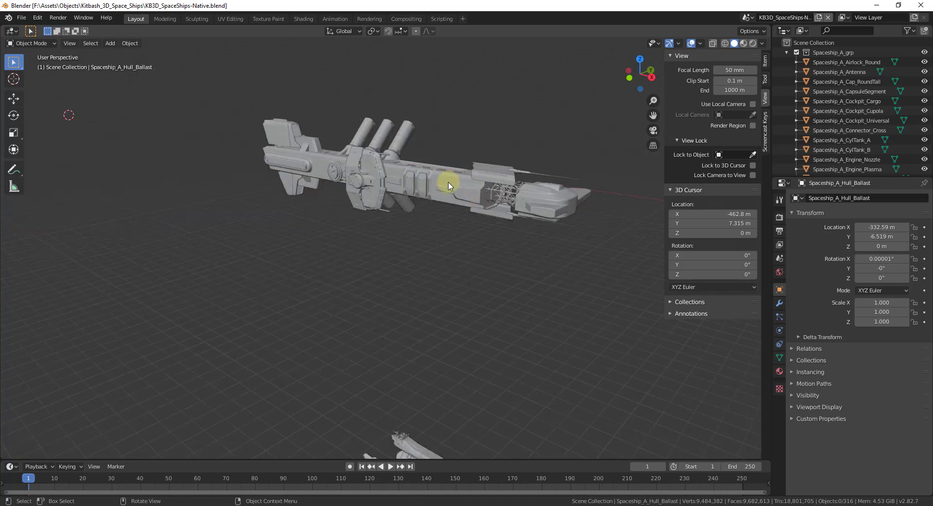
{"action": "mouse_move", "coordinate": [491, 198]}
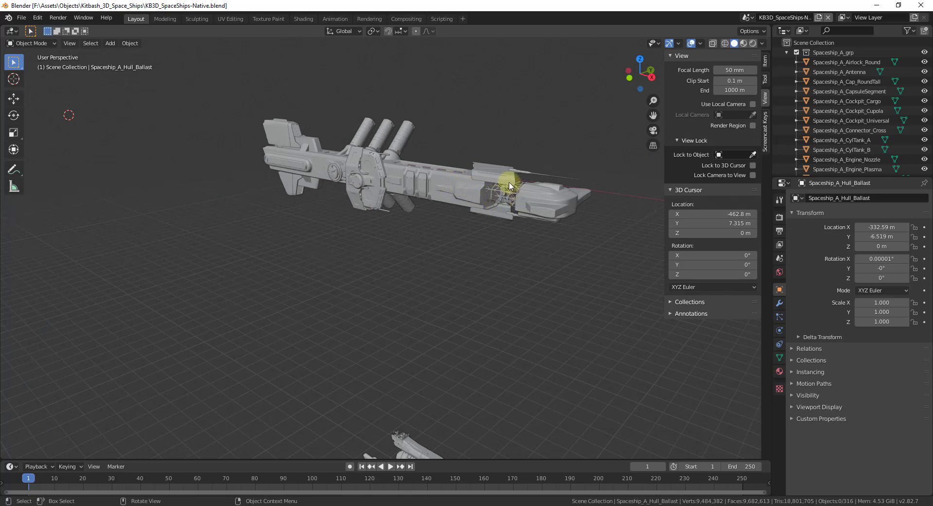
{"action": "mouse_move", "coordinate": [384, 217]}
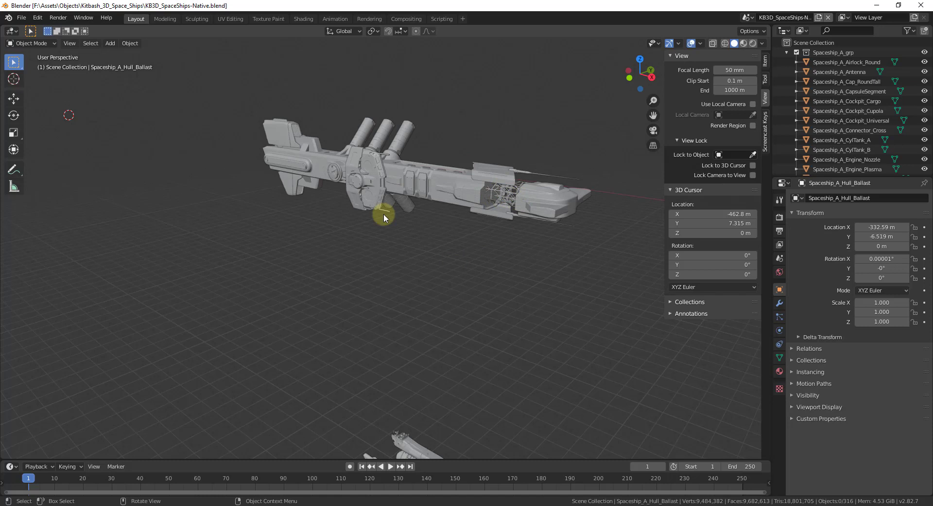
{"action": "mouse_move", "coordinate": [212, 143]}
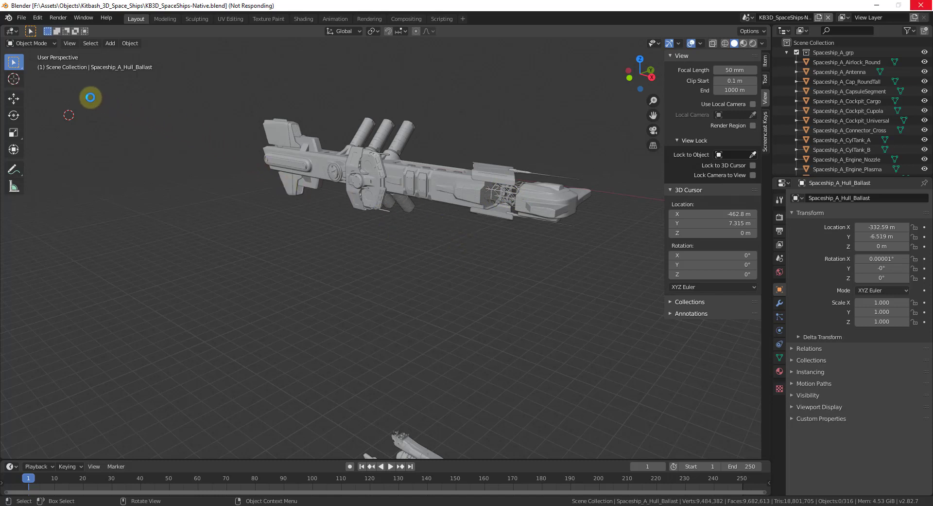
{"action": "mouse_move", "coordinate": [446, 164]}
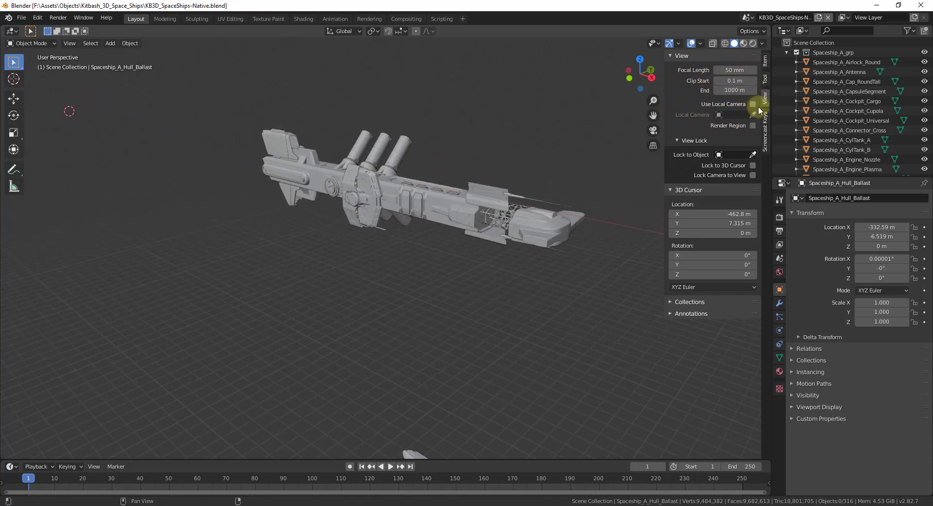
{"action": "mouse_move", "coordinate": [670, 116]}
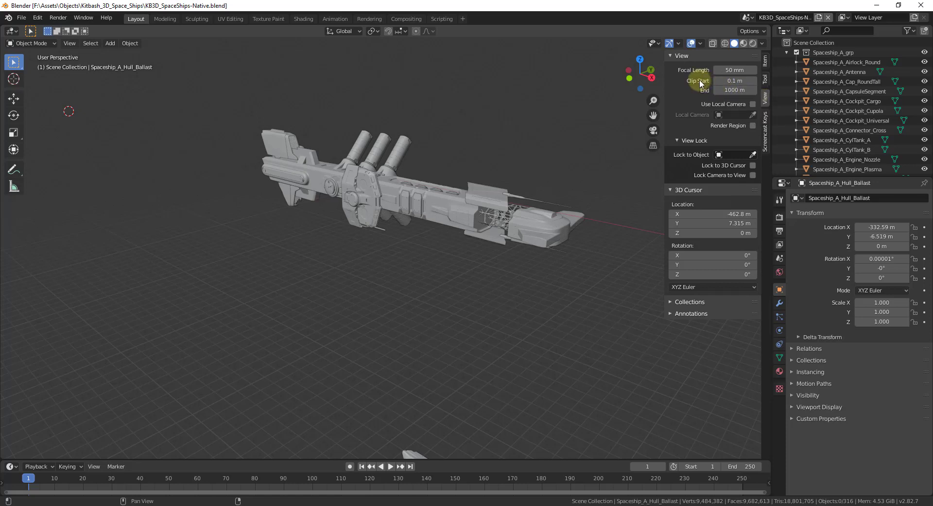
{"action": "mouse_move", "coordinate": [707, 89]}
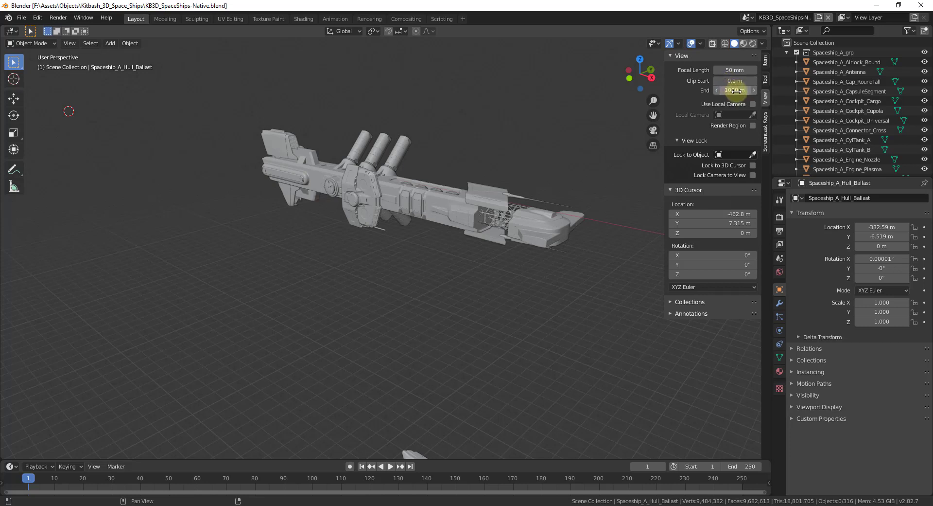
{"action": "mouse_move", "coordinate": [735, 90]}
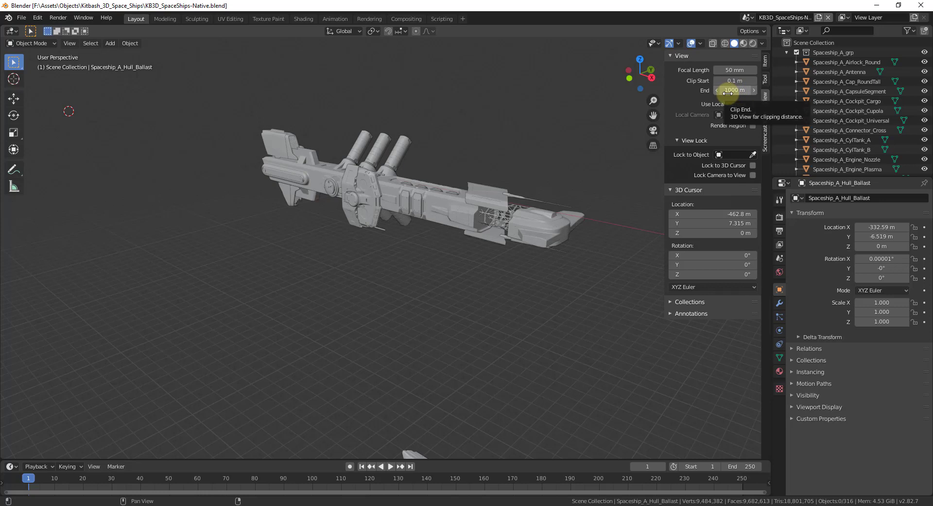
{"action": "mouse_move", "coordinate": [490, 121]}
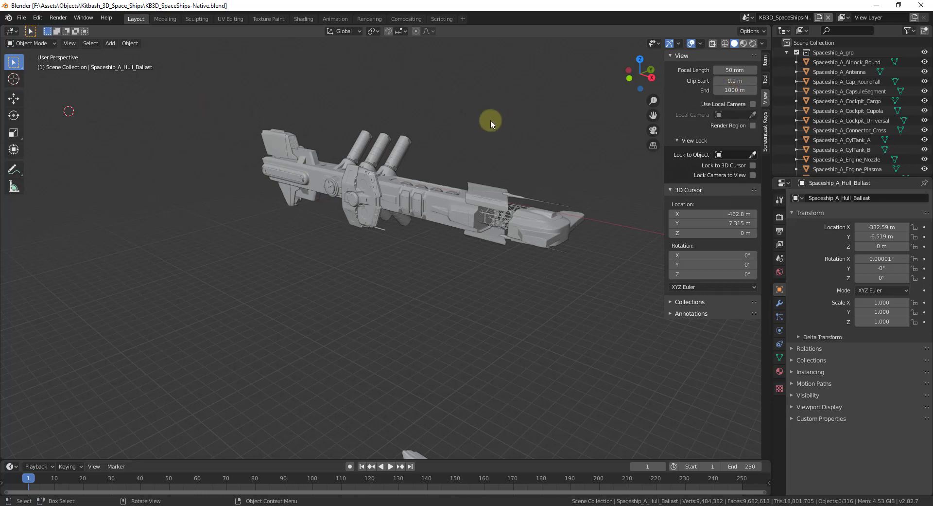
Raise the viewport Clip End from 1000 m to 3000 m and sweep across the distant fleet.
{"action": "left_click", "coordinate": [735, 90]}
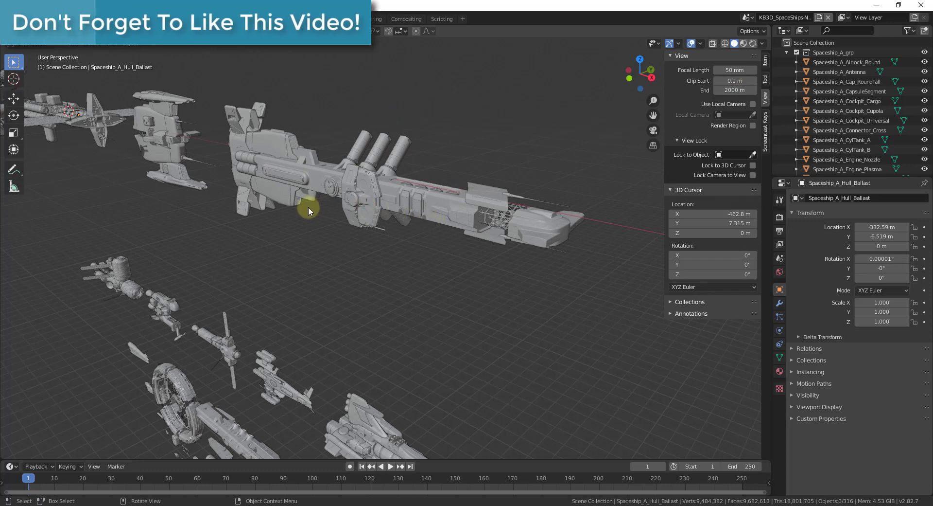
{"action": "left_click_drag", "start_coordinate": [310, 210], "coordinate": [365, 246]}
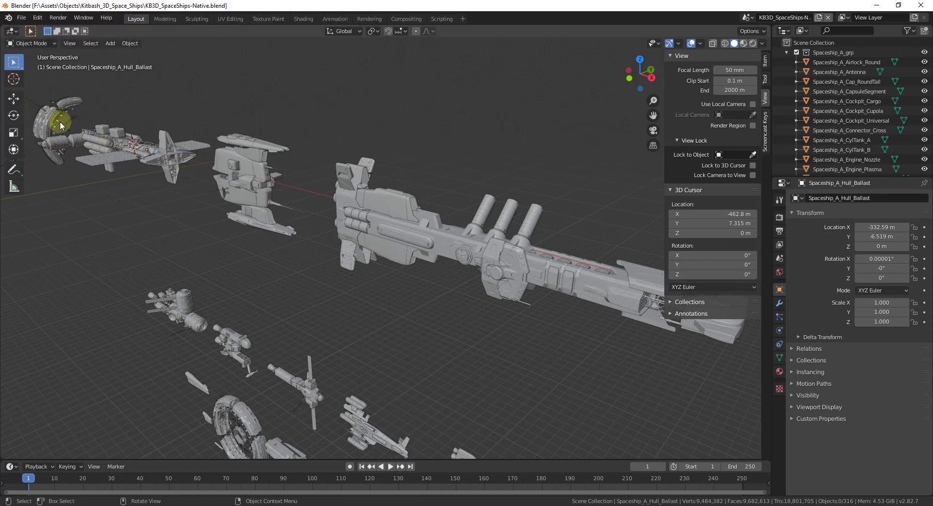
{"action": "mouse_move", "coordinate": [640, 294]}
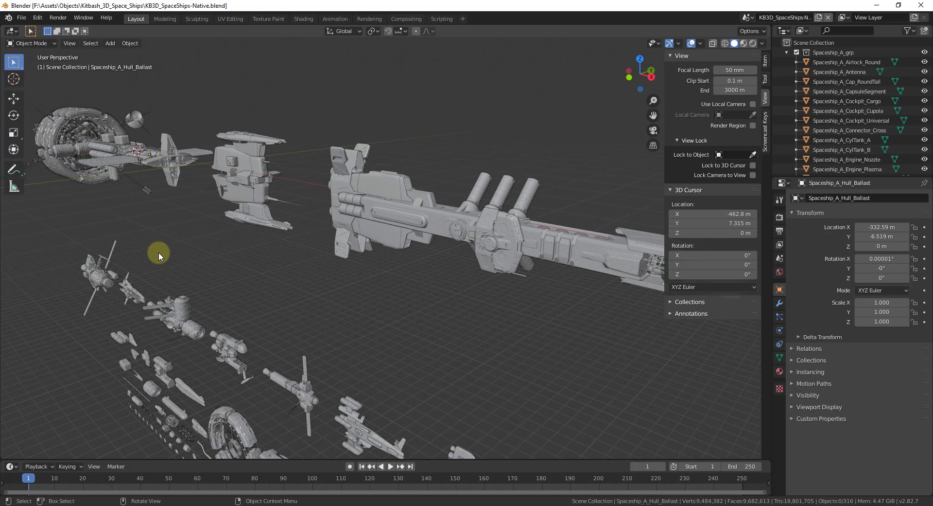
{"action": "mouse_move", "coordinate": [625, 212]}
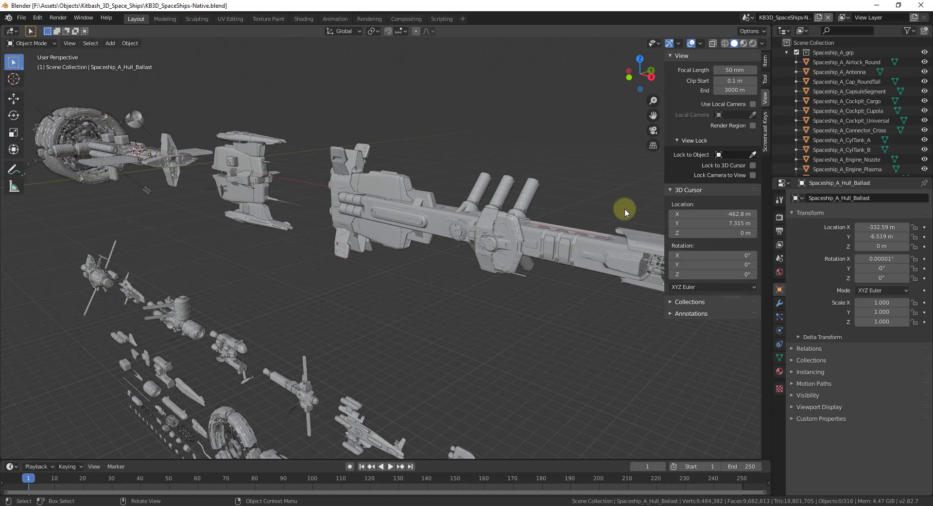
{"action": "mouse_move", "coordinate": [720, 104]}
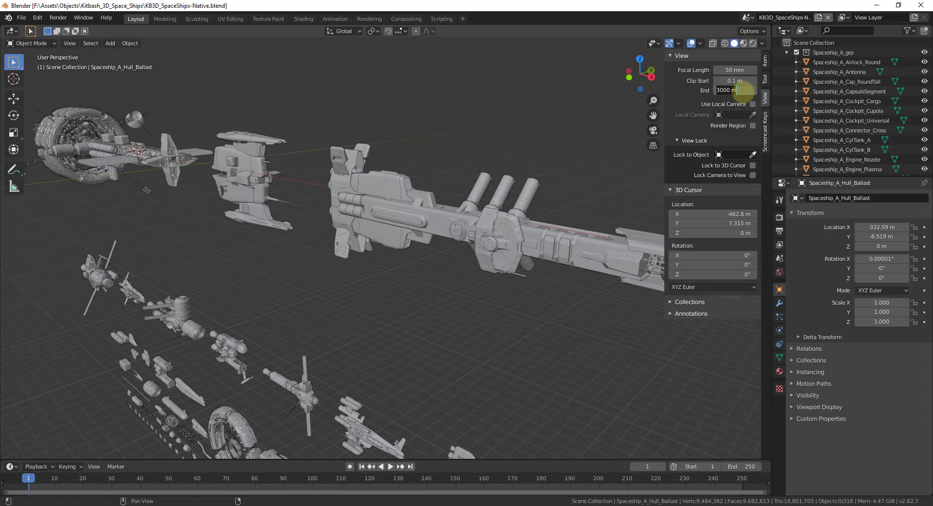
Lower the viewport Clip End from 3000 m to 2528 m.
{"action": "left_click", "coordinate": [733, 90]}
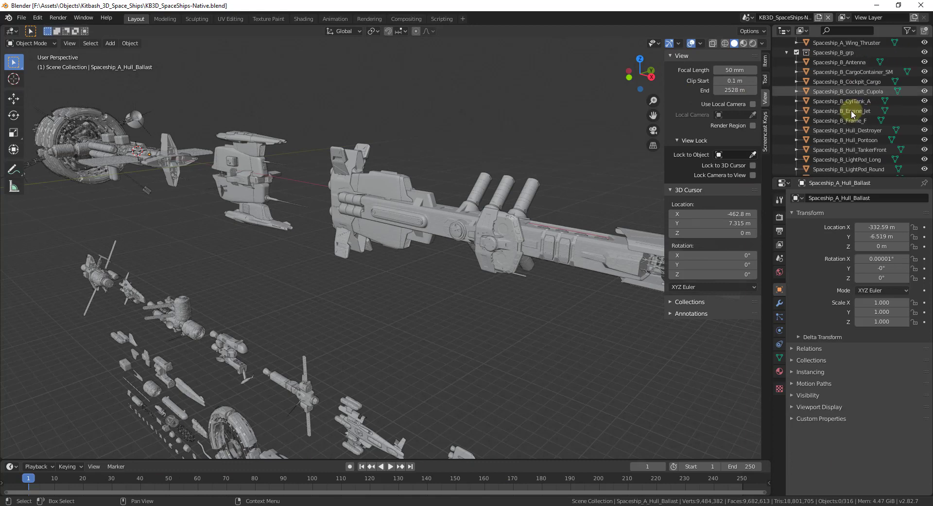
{"action": "scroll", "scroll_direction": "up", "scroll_amount": 3}
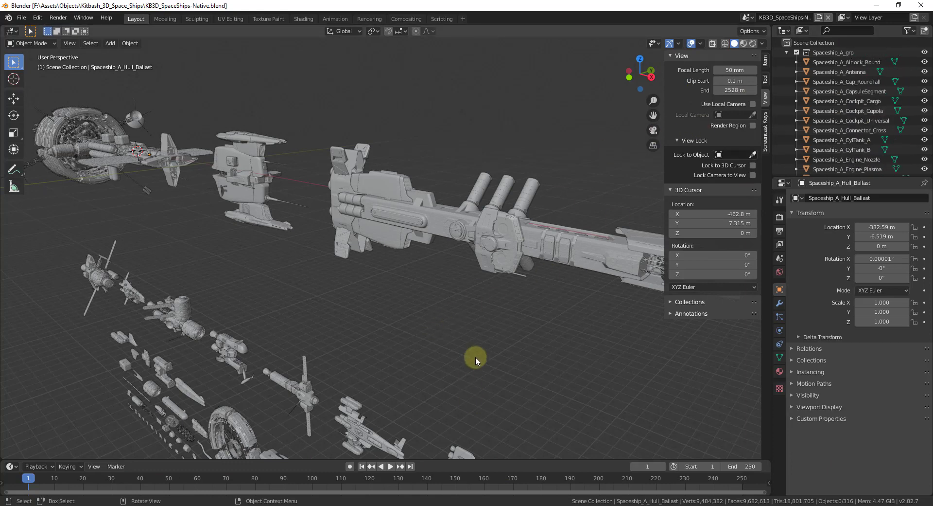
{"action": "mouse_move", "coordinate": [476, 275]}
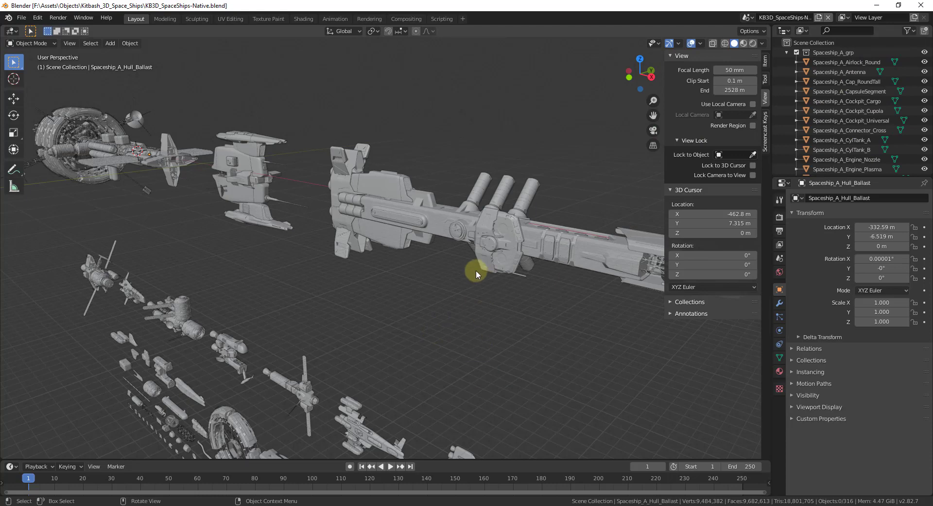
{"action": "mouse_move", "coordinate": [149, 157]}
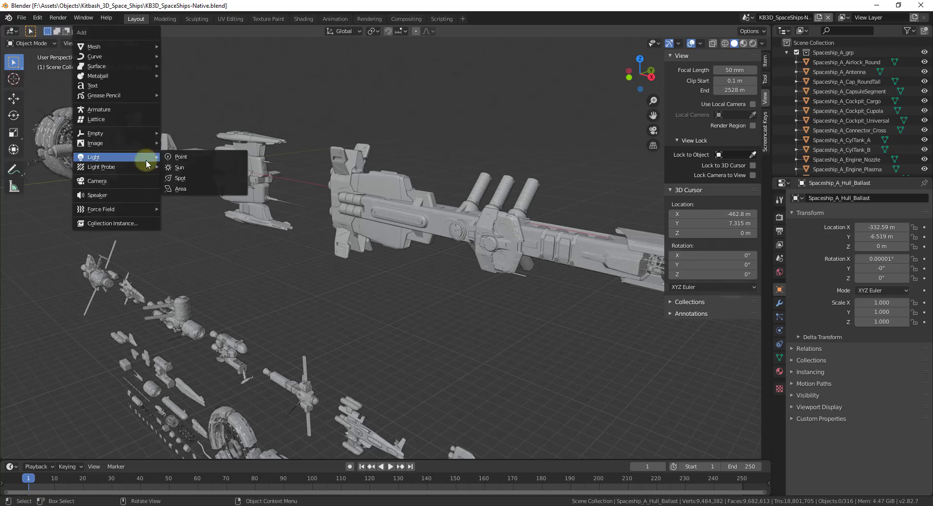
{"action": "mouse_move", "coordinate": [97, 181]}
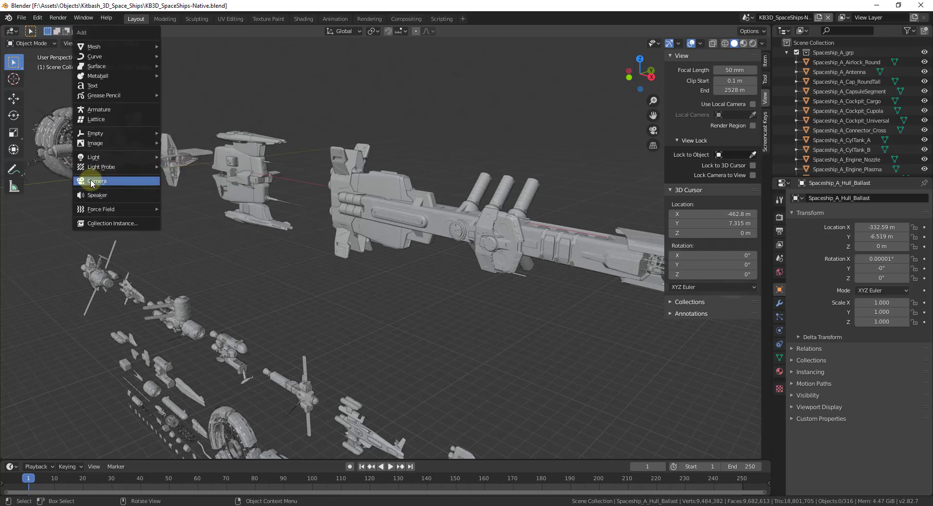
Add Camera.001 from the Add menu and look through it.
{"action": "left_click", "coordinate": [96, 181]}
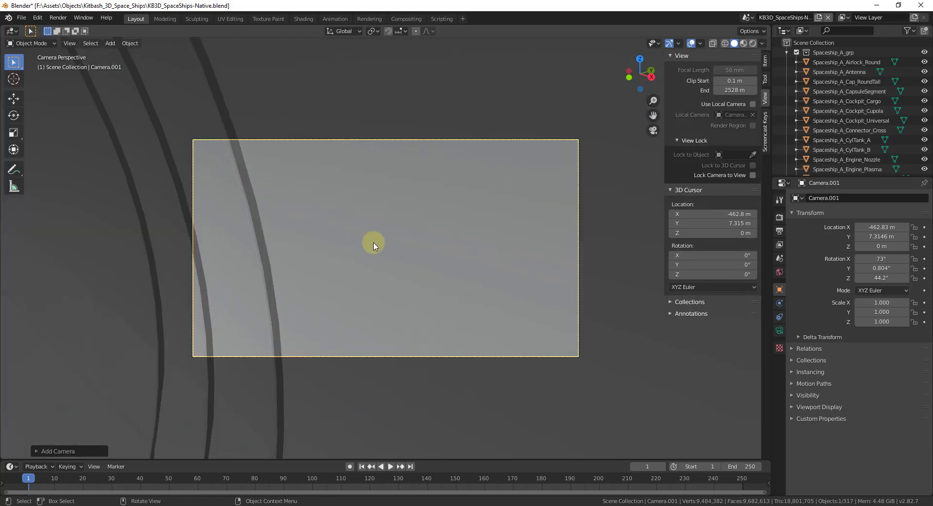
Enable Lock Camera to View, then move Camera.001 to frame the large ringed spaceship.
{"action": "left_click", "coordinate": [753, 175]}
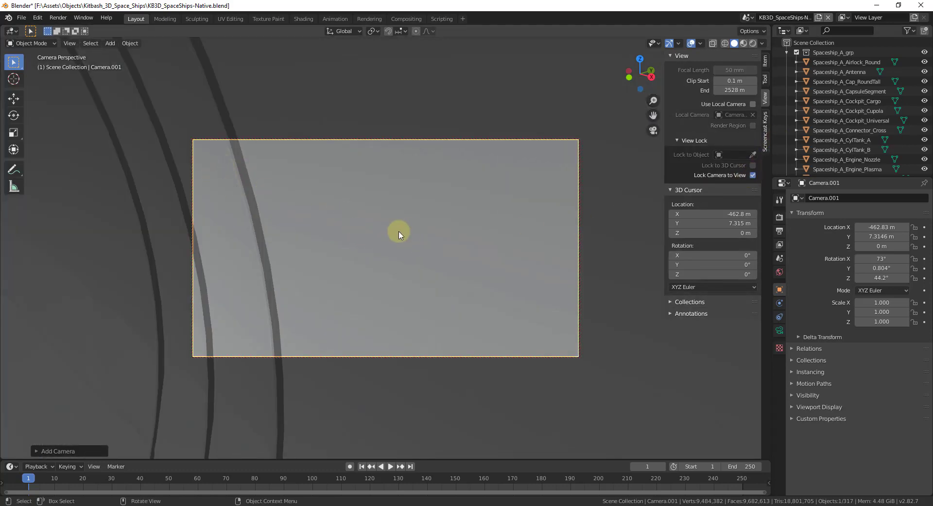
{"action": "left_click_drag", "start_coordinate": [399, 233], "coordinate": [541, 249]}
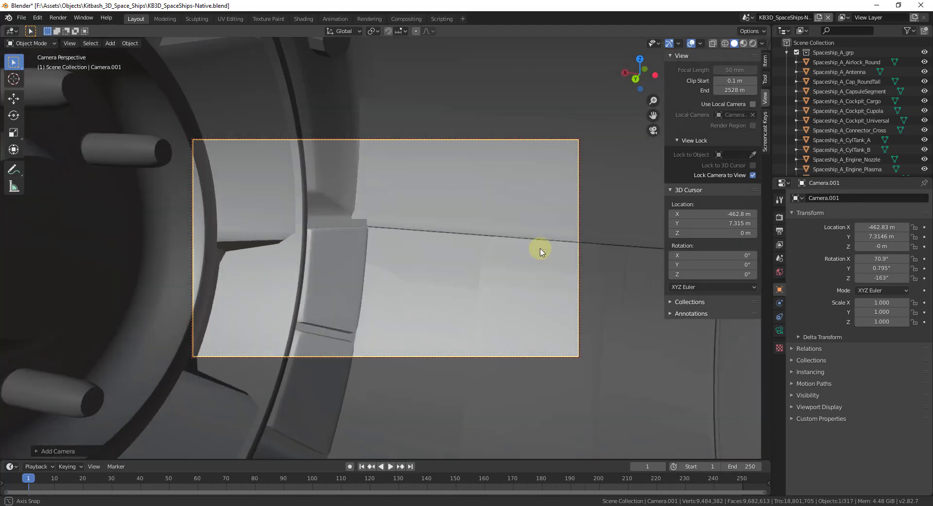
{"action": "left_click_drag", "start_coordinate": [540, 251], "coordinate": [351, 223]}
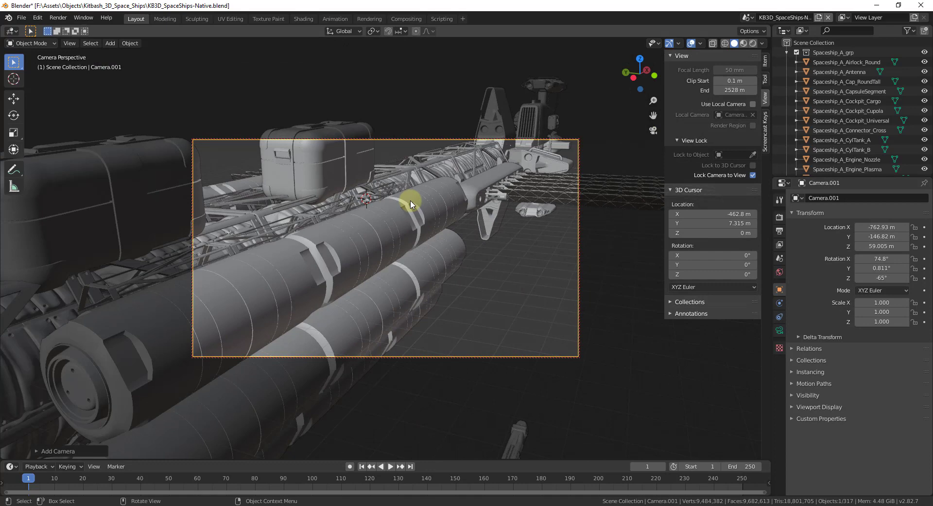
{"action": "left_click_drag", "start_coordinate": [410, 203], "coordinate": [518, 179]}
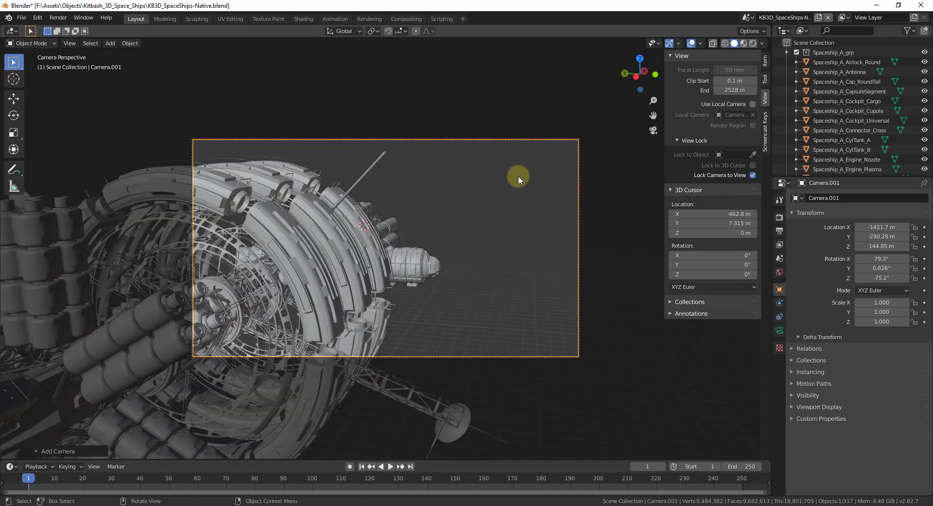
{"action": "left_click_drag", "start_coordinate": [517, 178], "coordinate": [476, 244]}
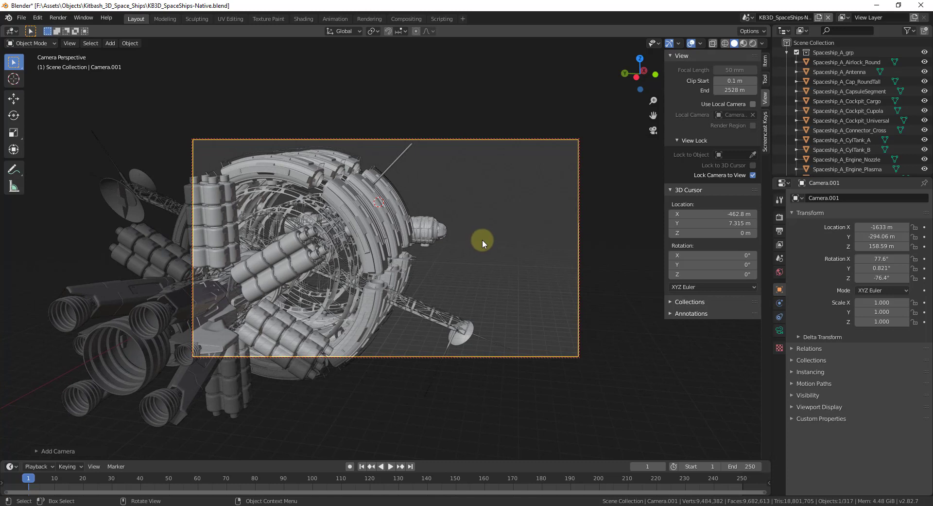
{"action": "mouse_move", "coordinate": [293, 288]}
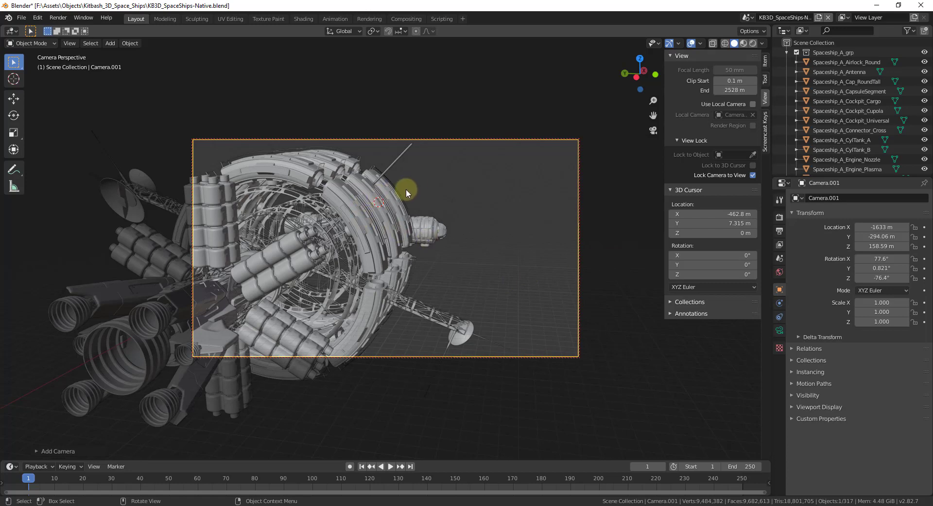
{"action": "mouse_move", "coordinate": [775, 218]}
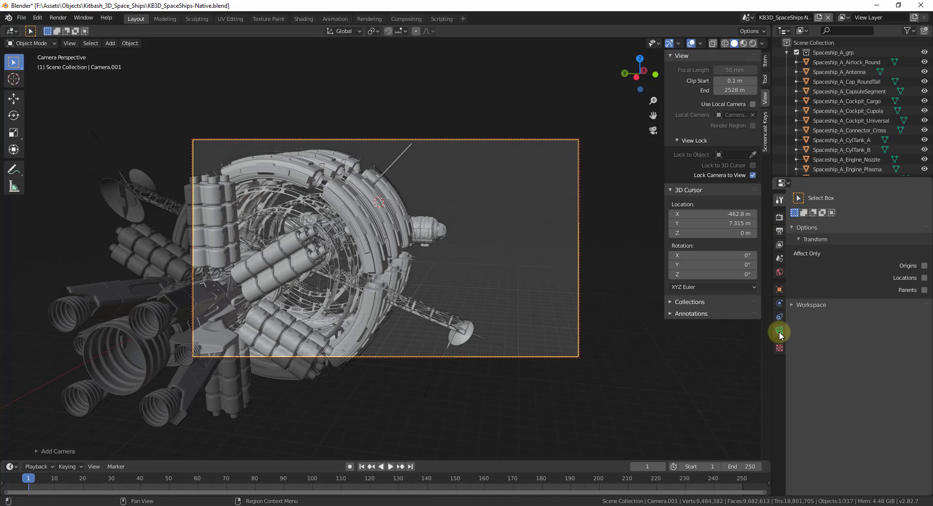
Show Camera.001's Lens panel: perspective, 50 mm, clip 0.1 m to 1000 m.
{"action": "left_click", "coordinate": [779, 331]}
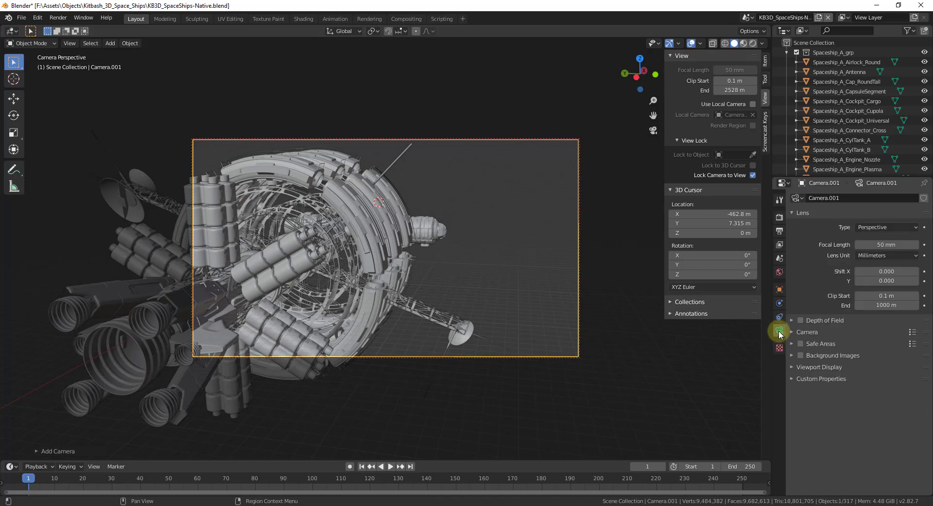